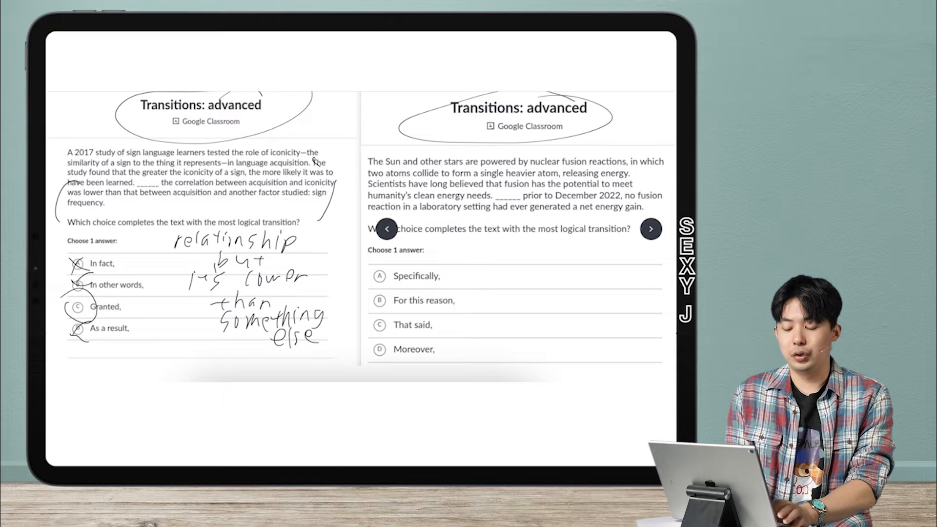
# Handwrite 'Granted' beneath the left question's answer choices as the chosen answer
pyautogui.write('Or')
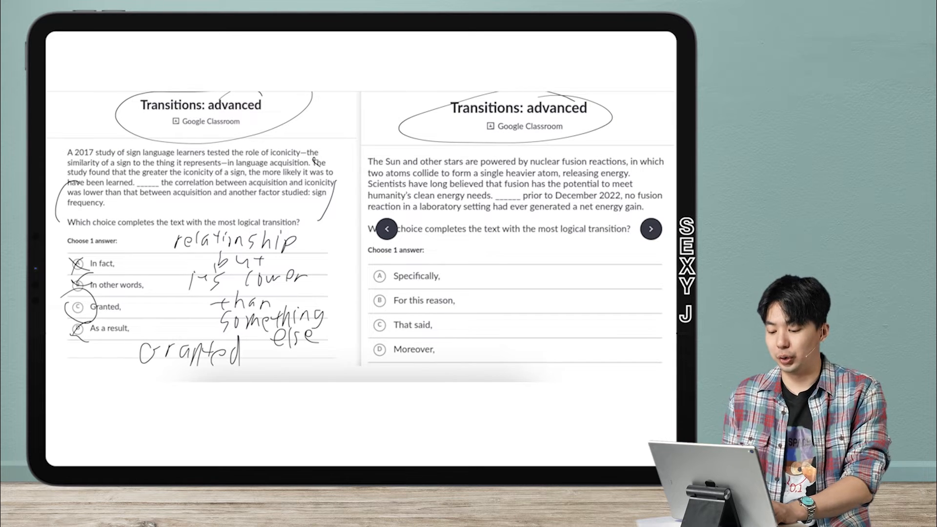
# Draw an X over option D 'Moreover' on the right-hand question
pyautogui.click(379, 349)
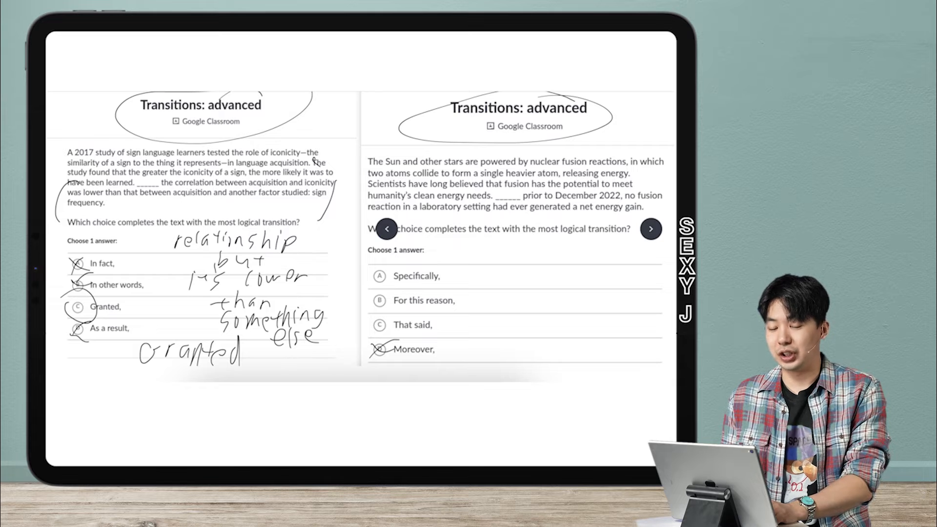